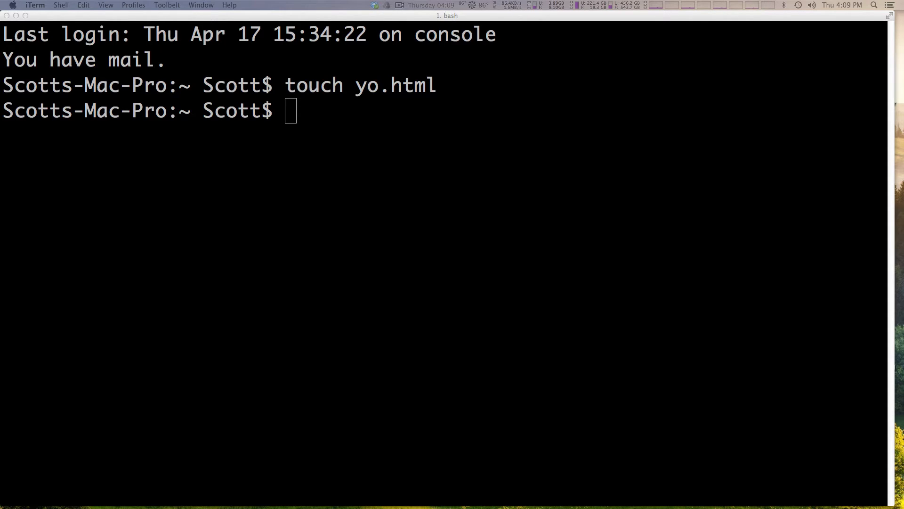
mouse_move(33, 341)
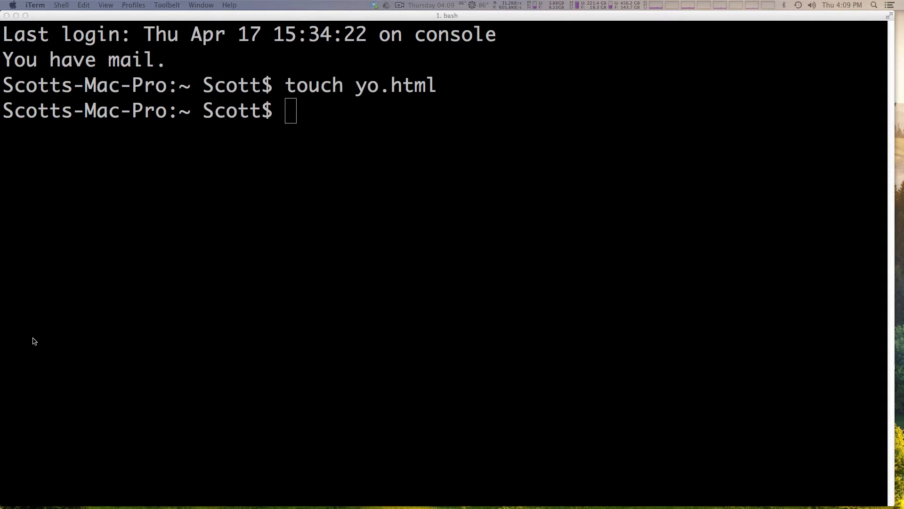
mouse_move(185, 145)
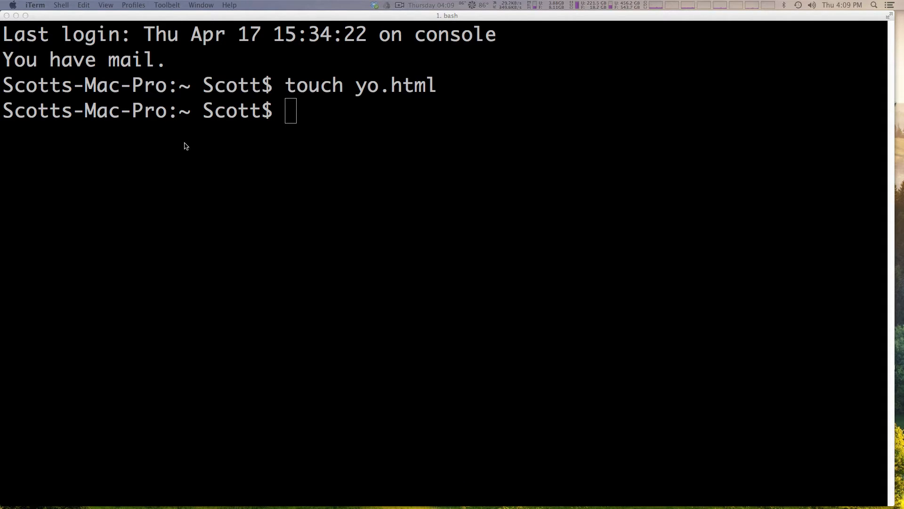
- List the home folder, then change into Sites/levelup and on into its test folder
type("ls")
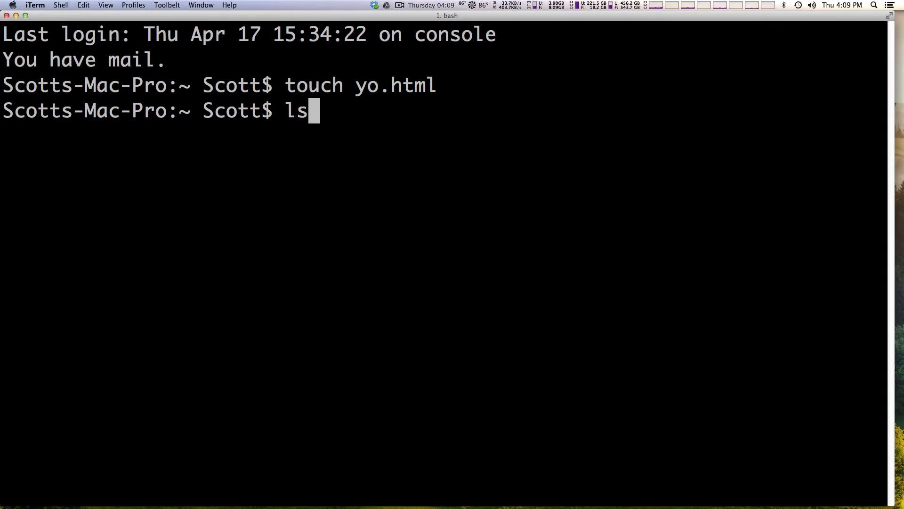
key("Return")
type("cd Sites/")
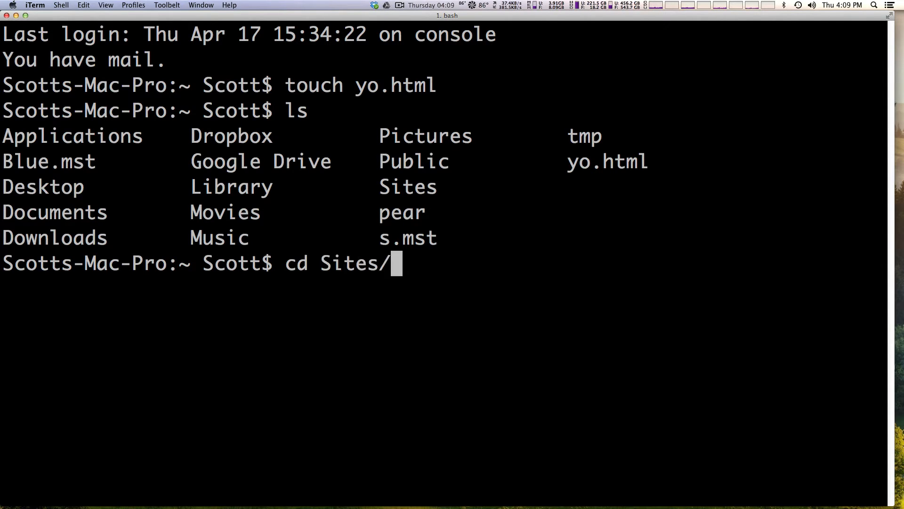
key("Return")
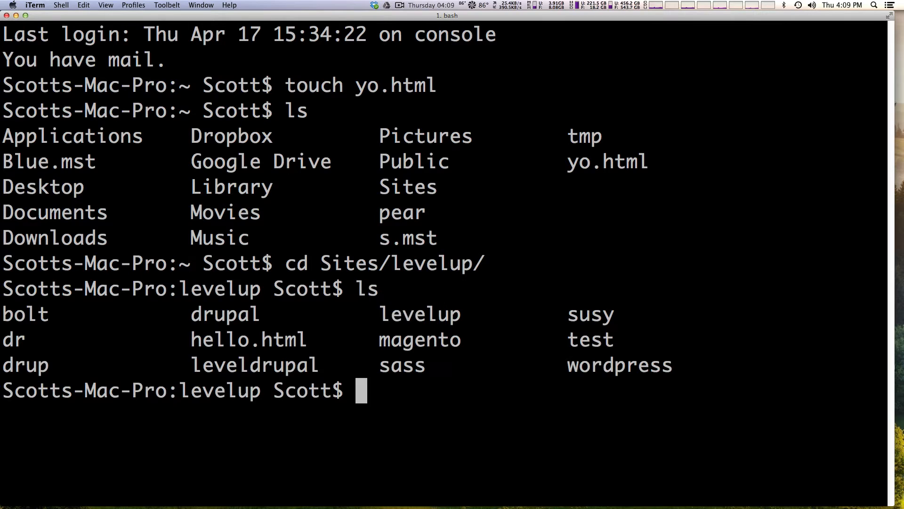
type("c")
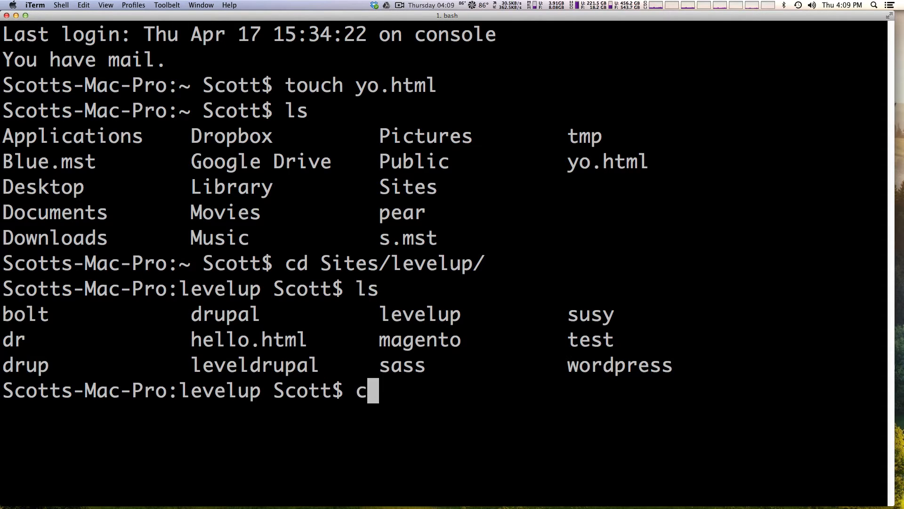
key("Return")
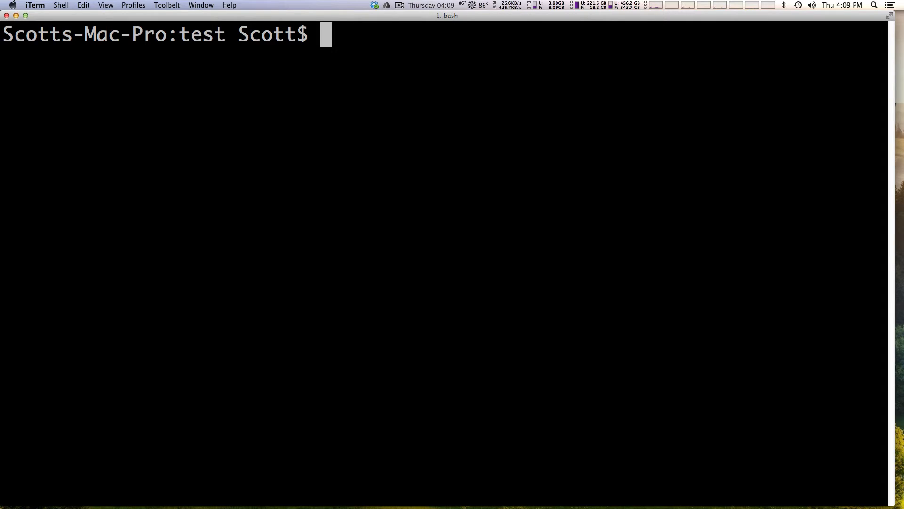
- Run ls -l to show permissions, owner and dates for hello.txt and public
type("ls -l")
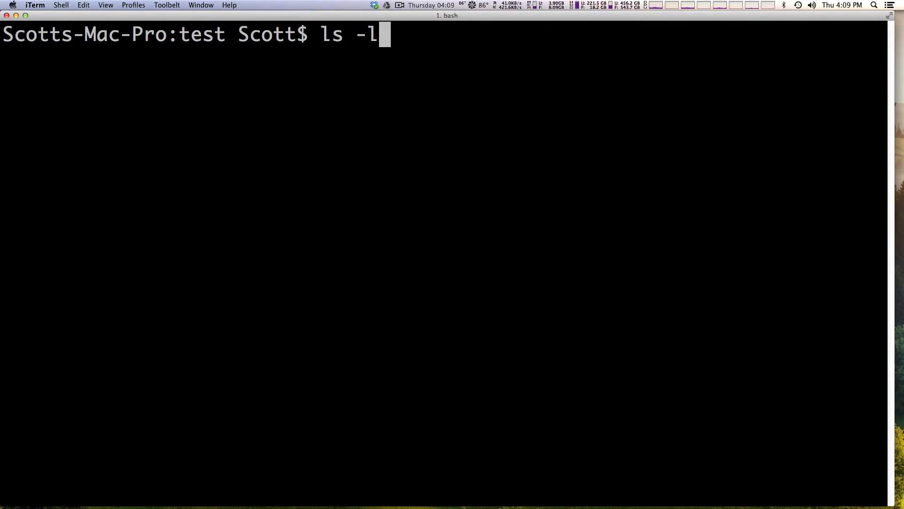
key("Return")
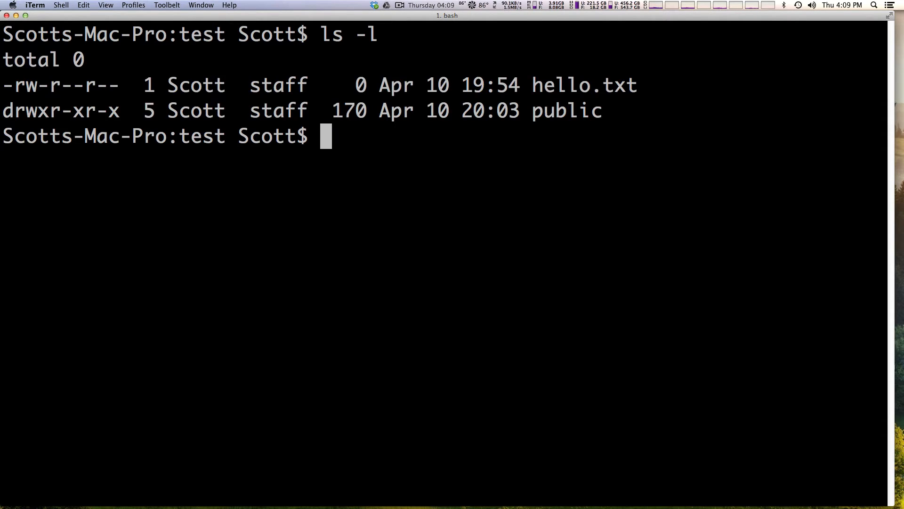
mouse_move(469, 123)
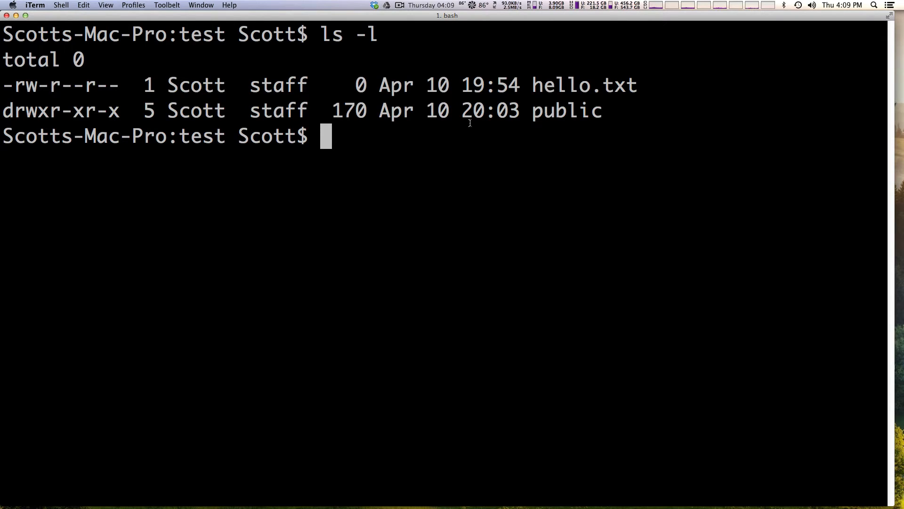
mouse_move(111, 130)
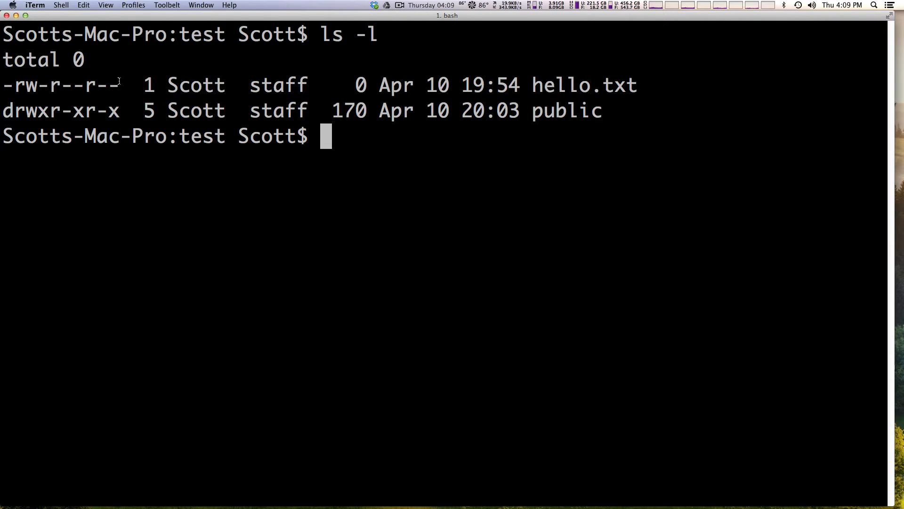
double_click(61, 85)
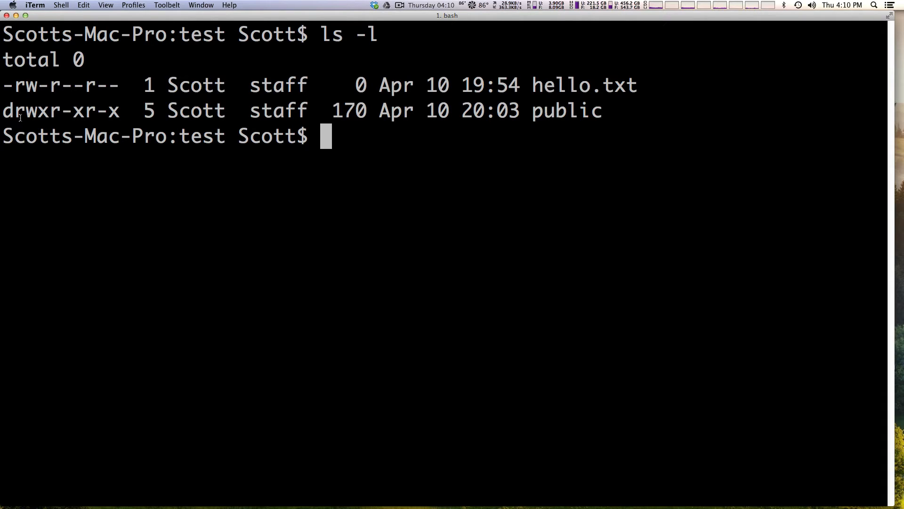
mouse_move(120, 151)
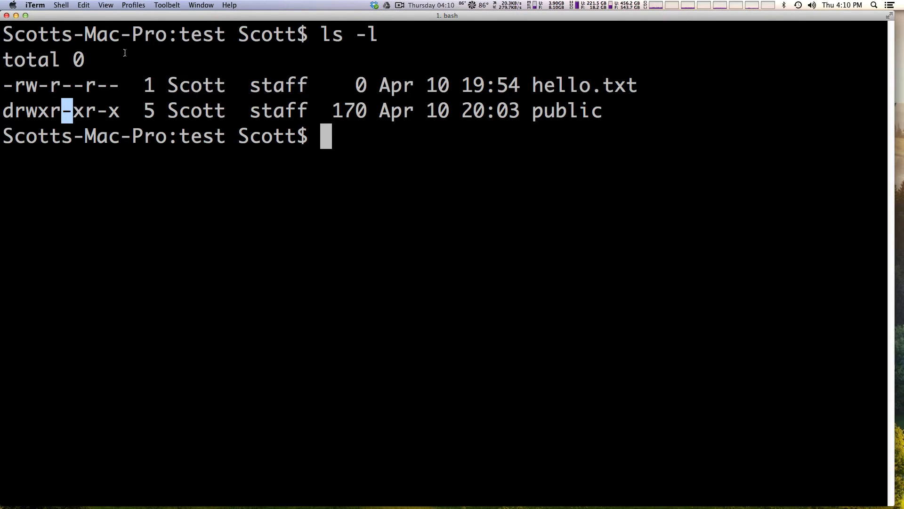
mouse_move(111, 87)
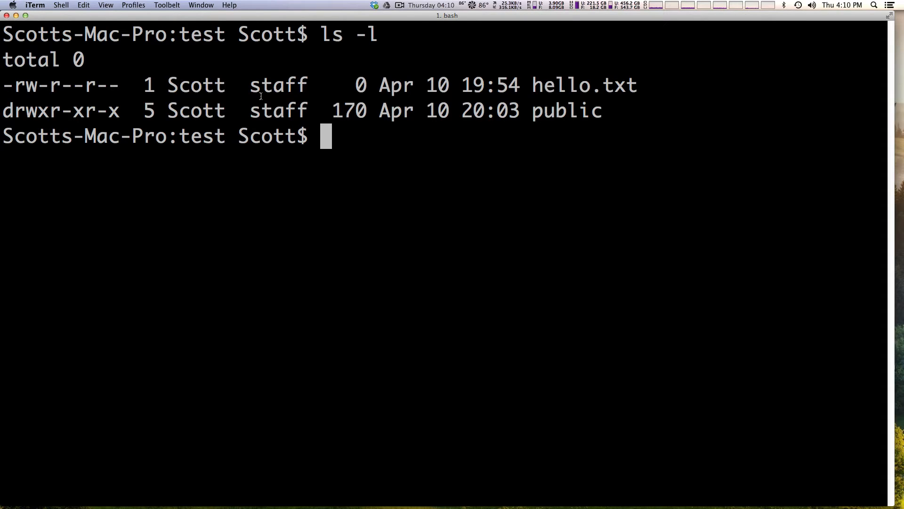
double_click(582, 85)
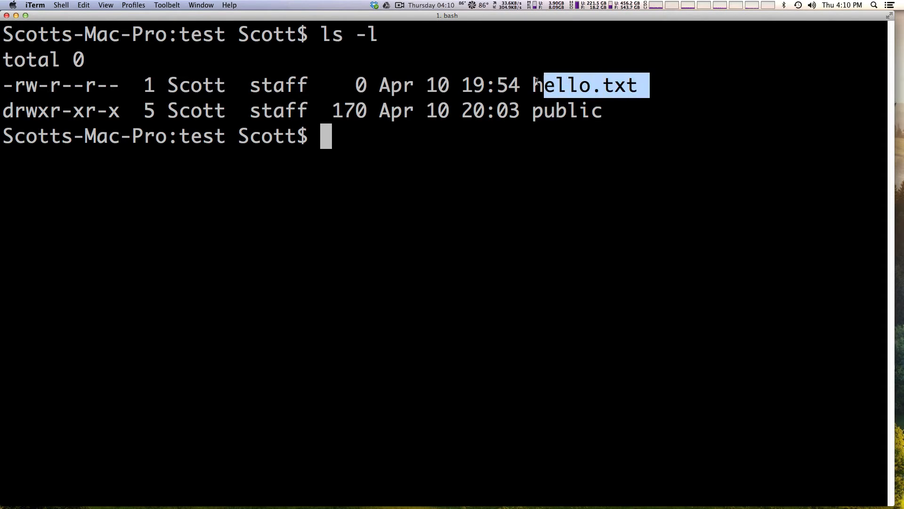
double_click(566, 110)
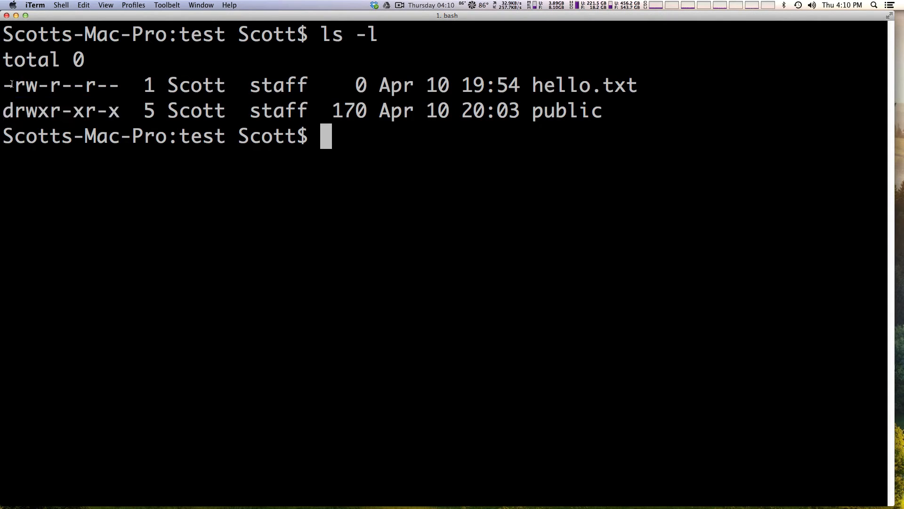
double_click(28, 84)
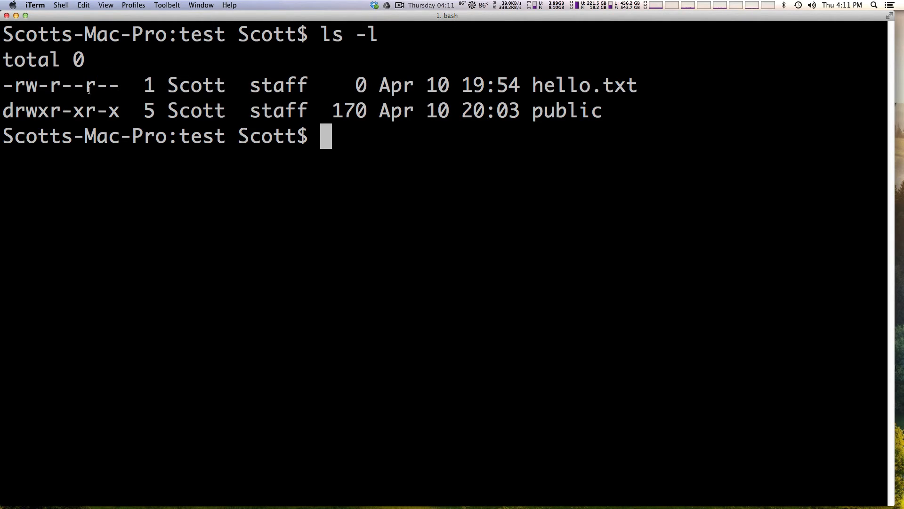
double_click(31, 85)
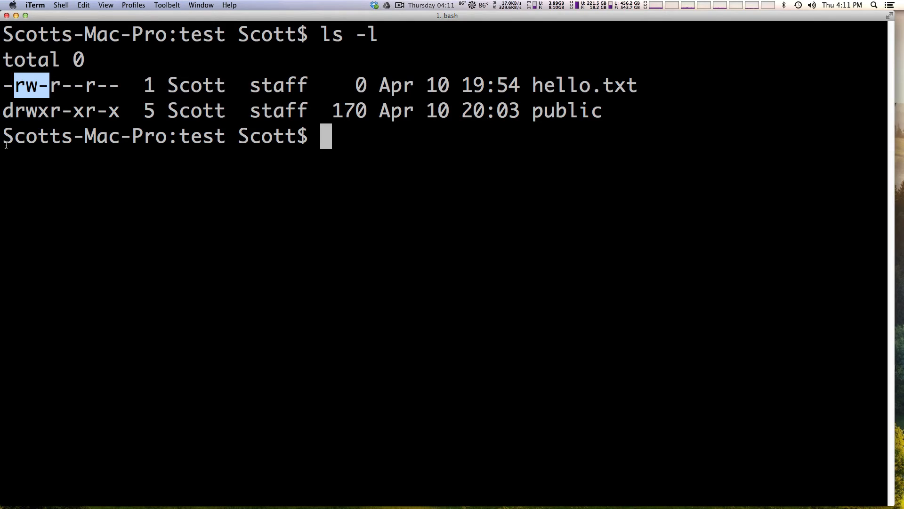
double_click(60, 110)
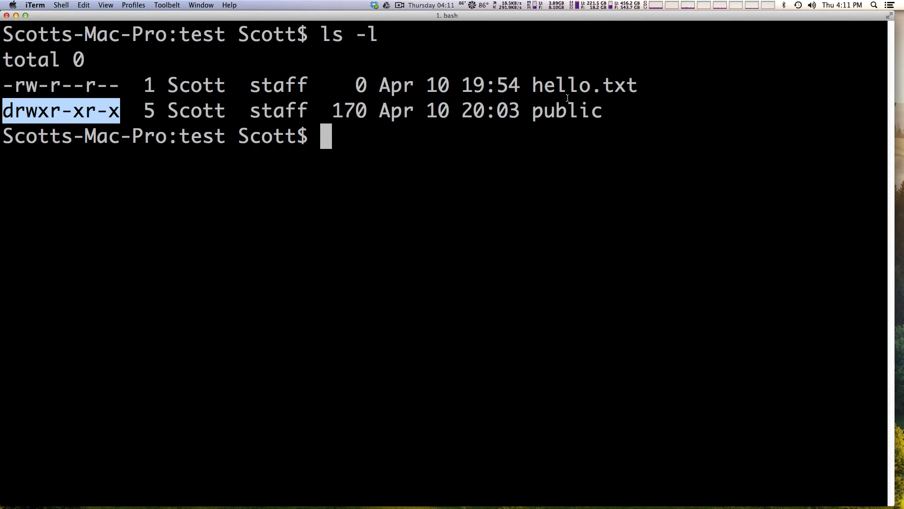
double_click(195, 110)
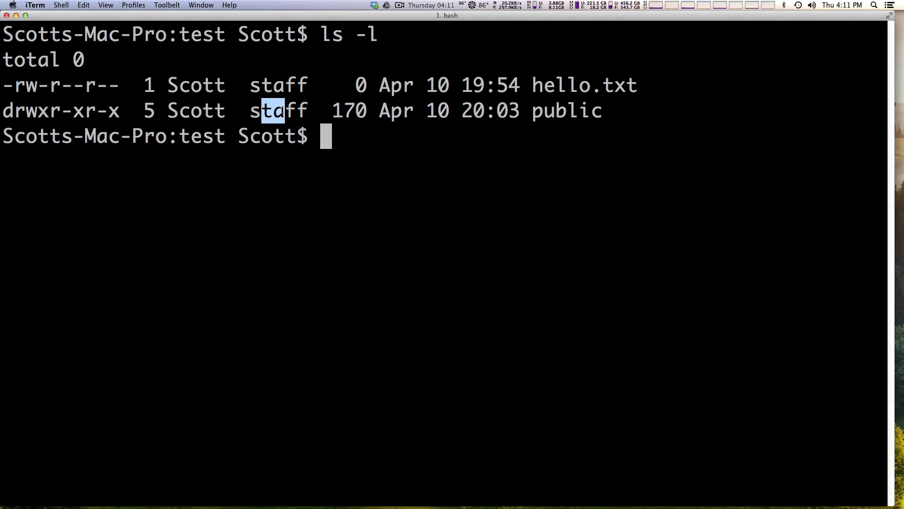
double_click(279, 110)
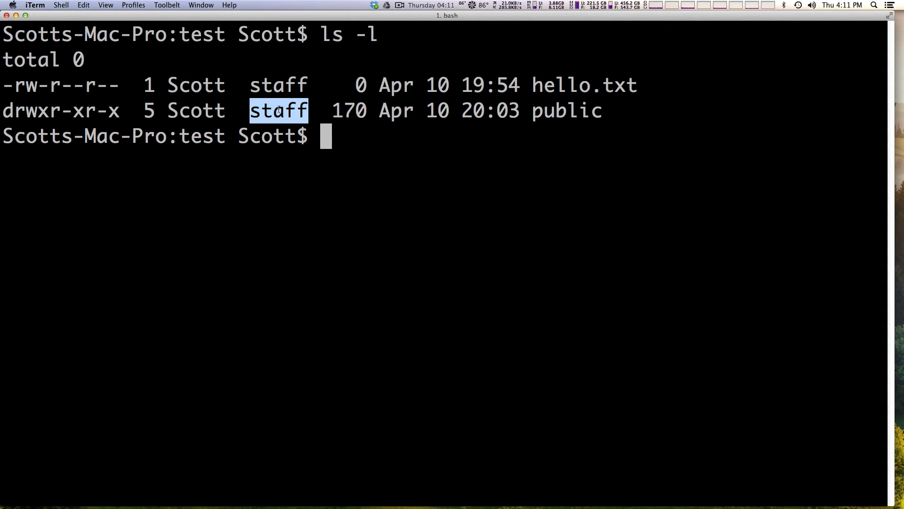
left_click(56, 110)
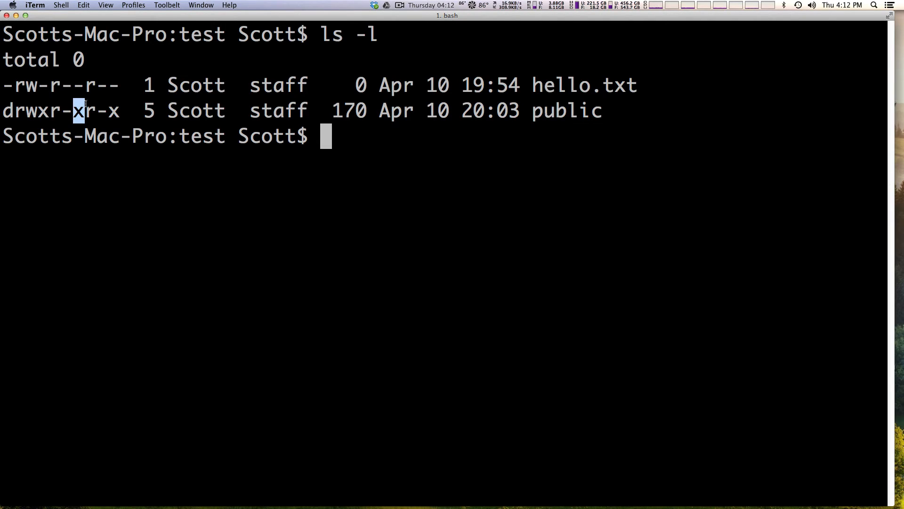
double_click(196, 110)
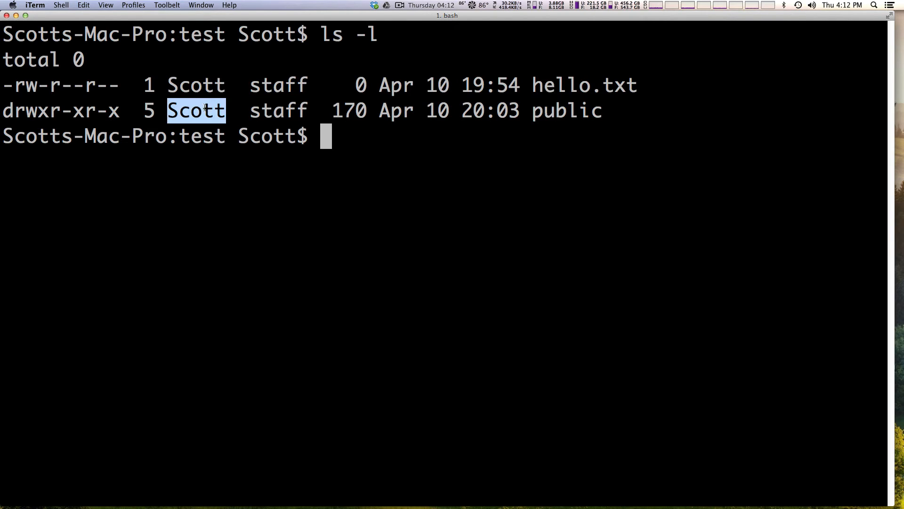
mouse_move(51, 113)
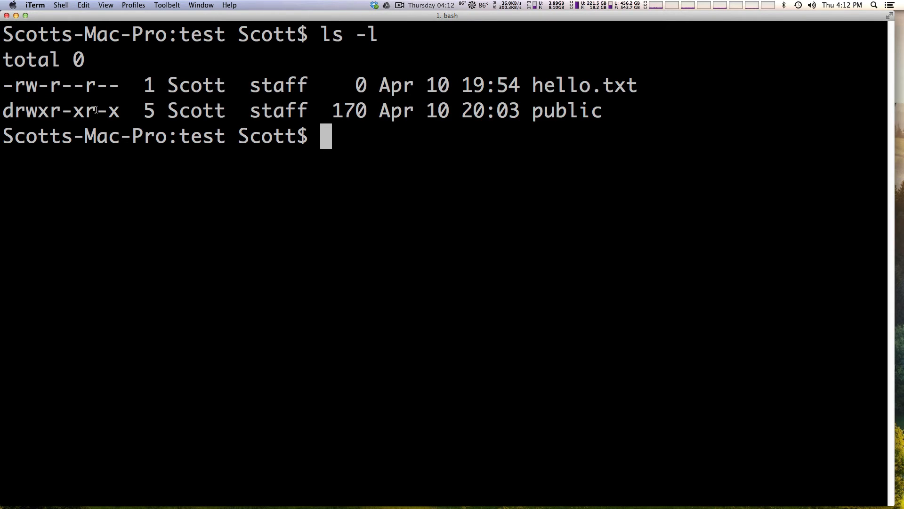
double_click(102, 110)
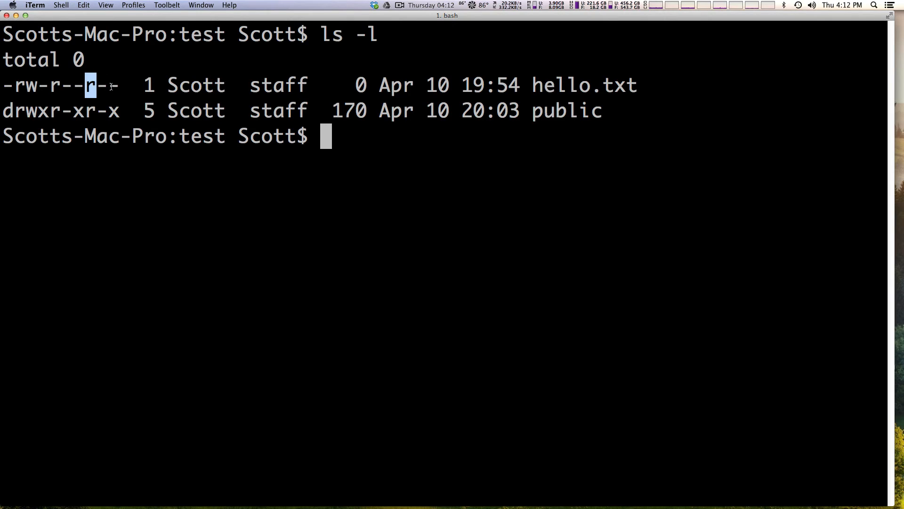
mouse_move(144, 62)
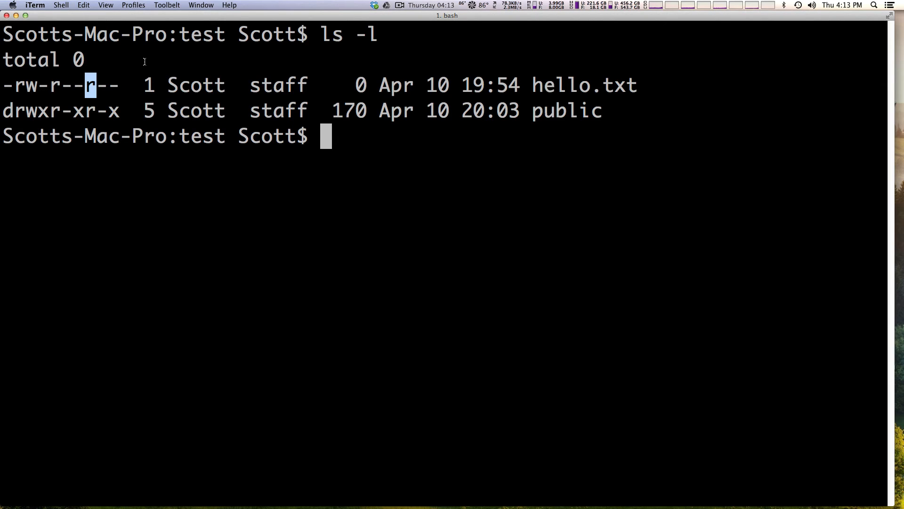
mouse_move(329, 4)
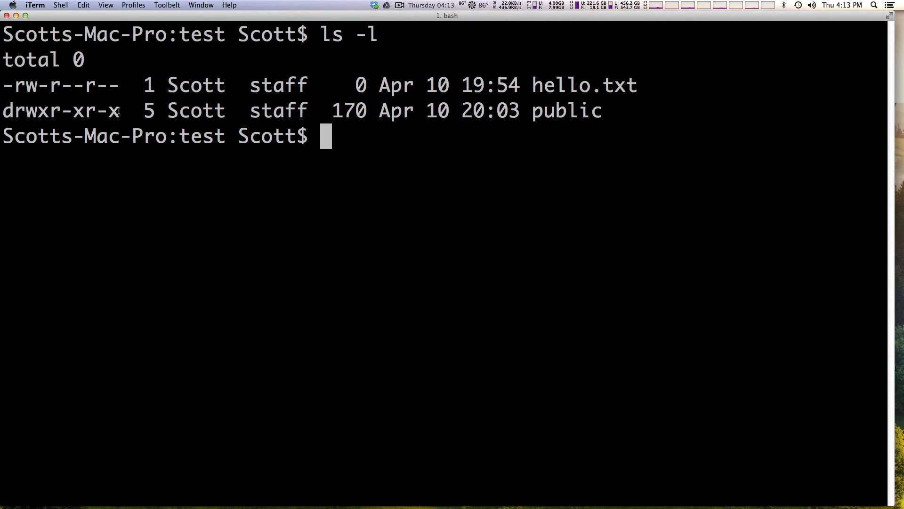
- Highlight the final -x of public's permission string, the others' execute permission
double_click(101, 110)
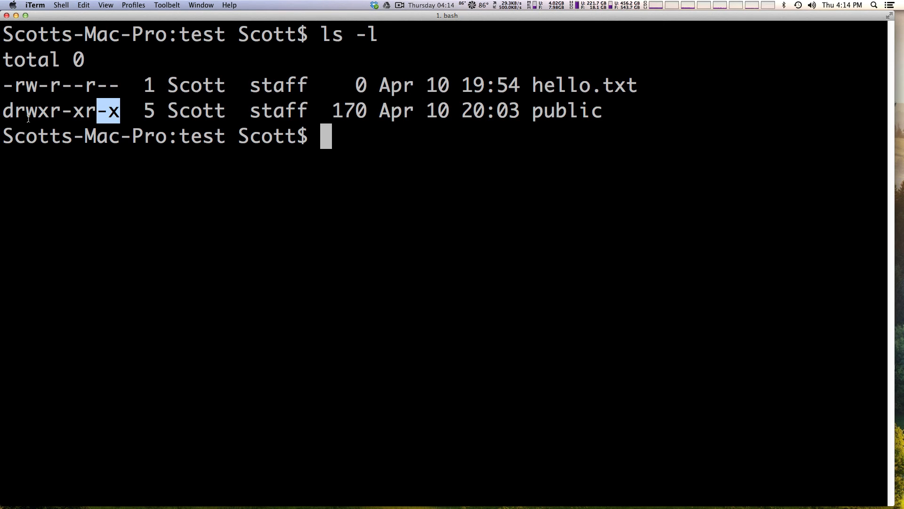
mouse_move(69, 102)
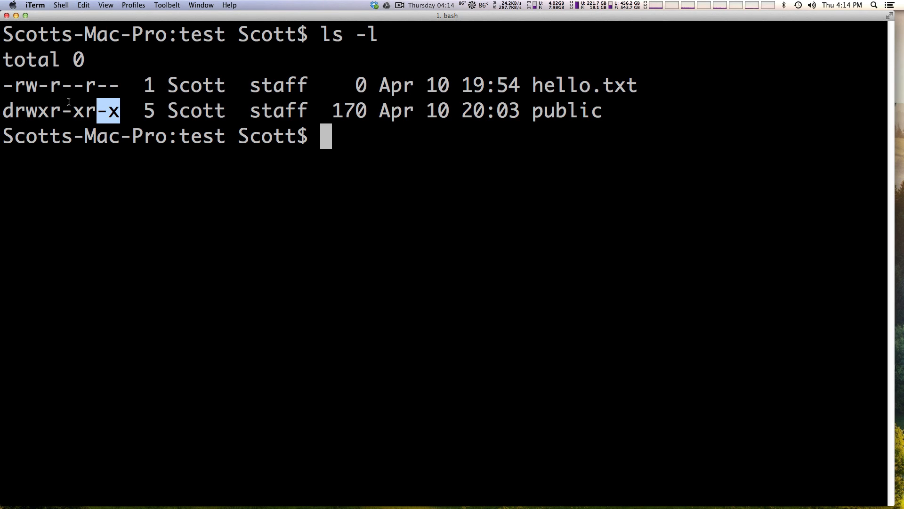